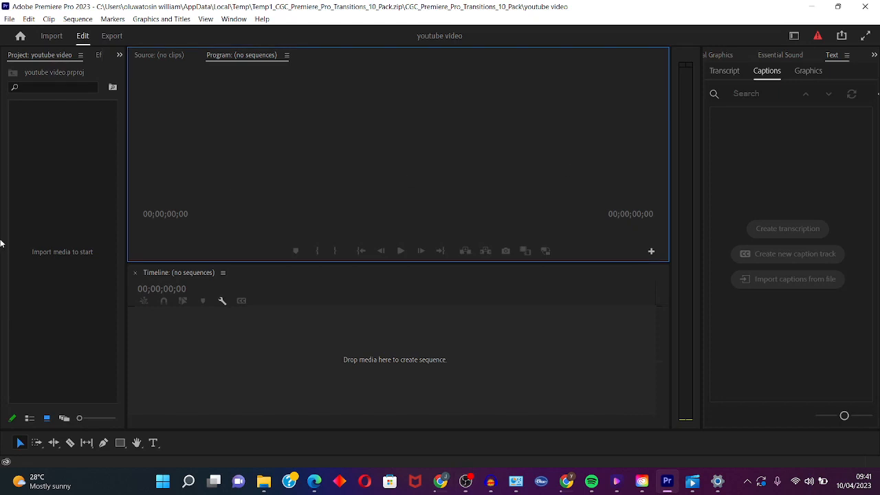
mouse_move(69, 243)
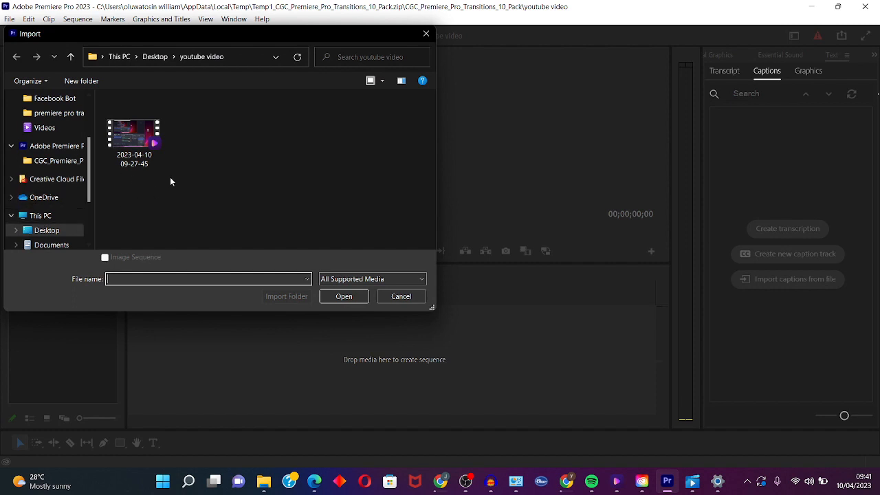
Try importing the 09-27-45 MKV recording and dismiss the import failure message
click(134, 132)
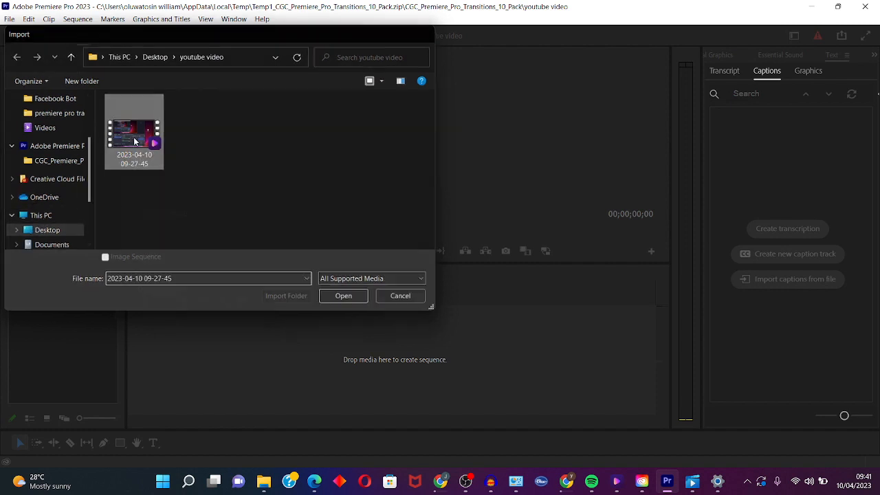
click(343, 296)
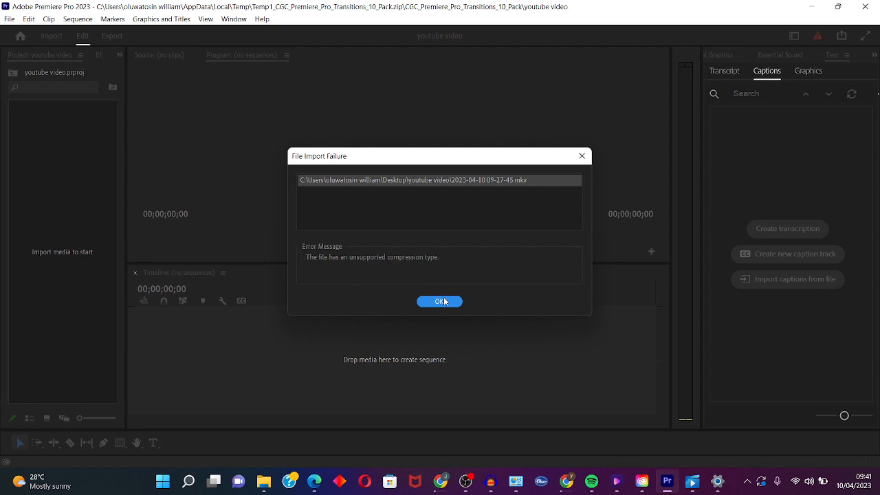
mouse_move(448, 304)
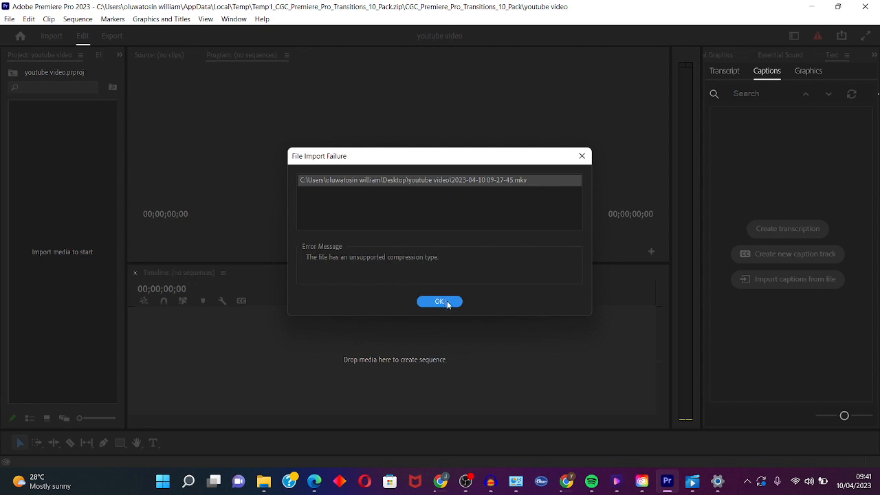
click(439, 301)
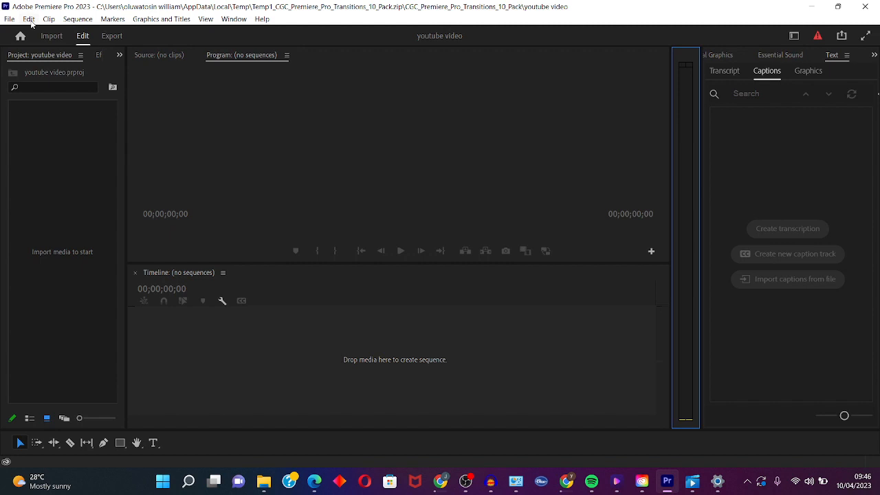
Delete the media cache files in Preferences > Media Cache and close Preferences
click(29, 19)
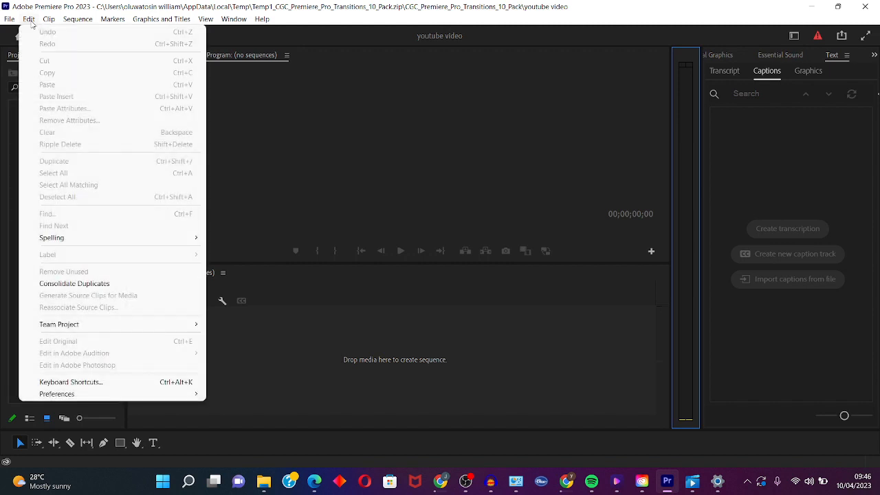
mouse_move(57, 393)
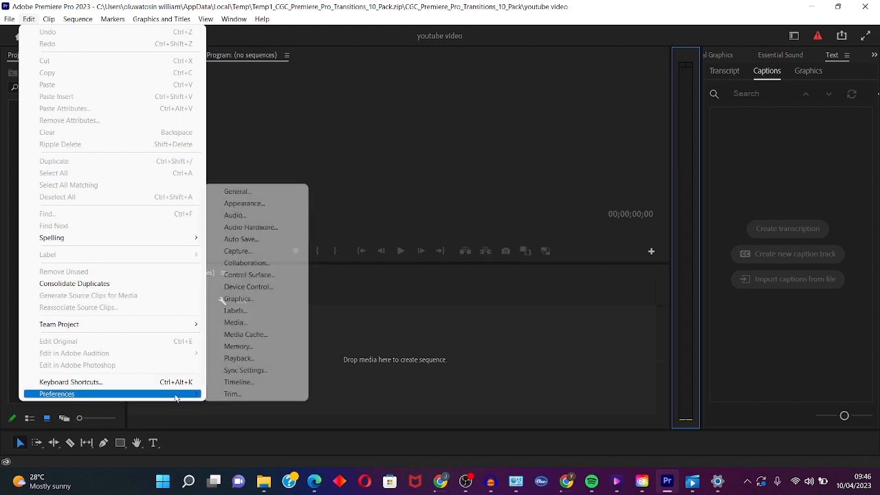
mouse_move(255, 334)
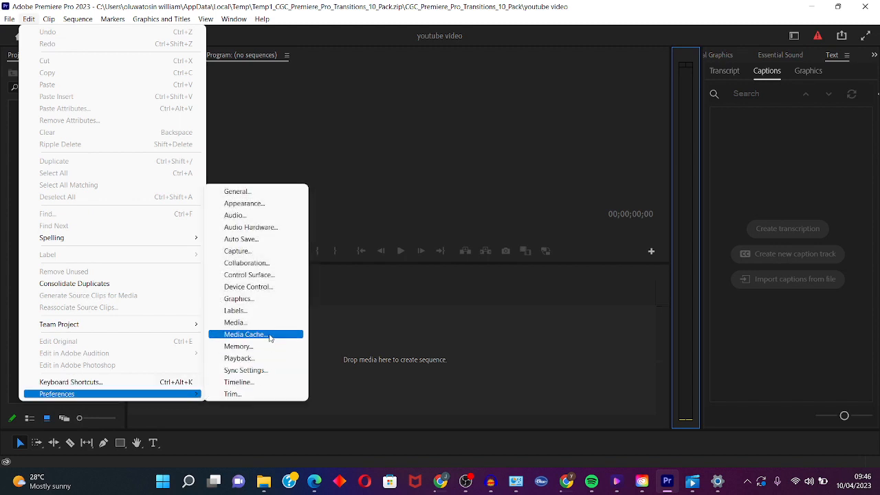
click(245, 334)
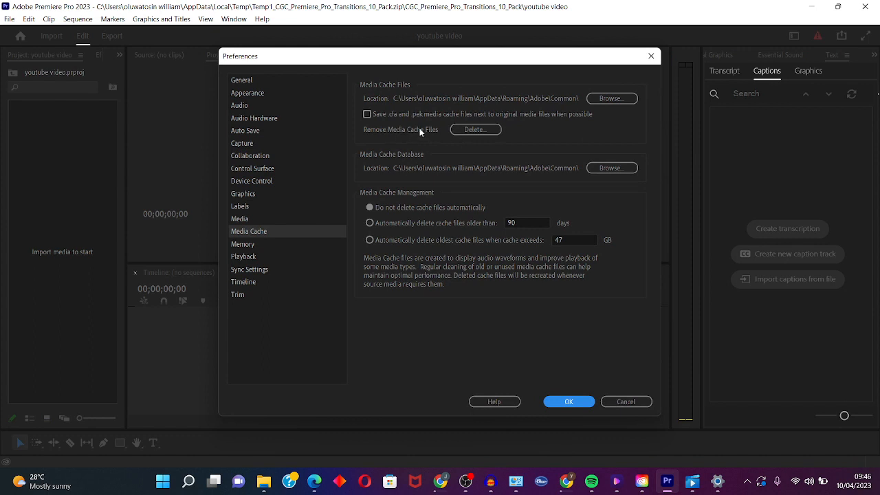
click(474, 129)
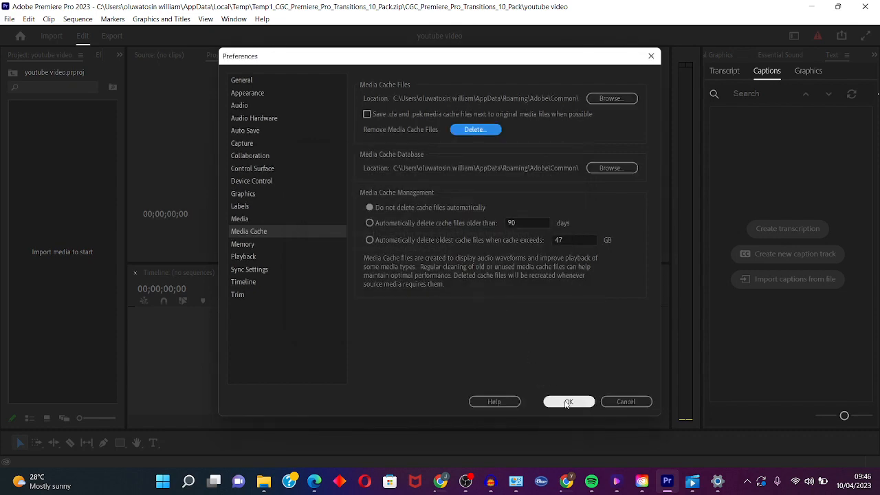
click(568, 401)
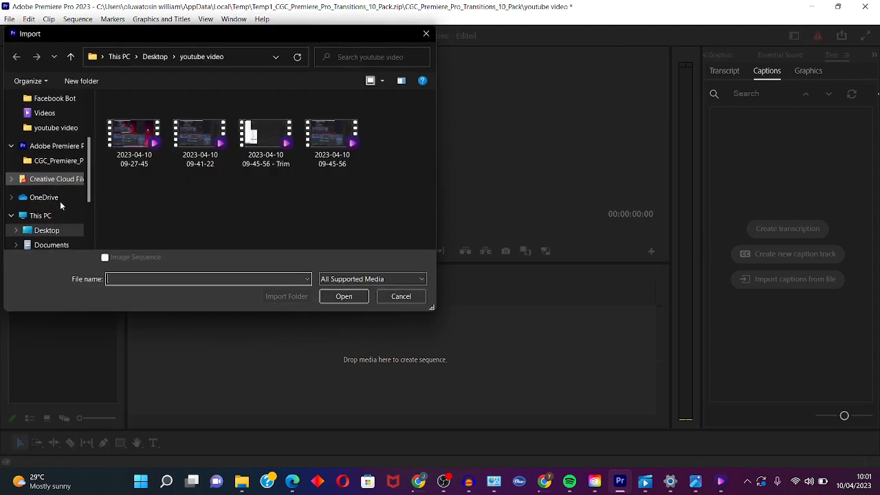
click(344, 296)
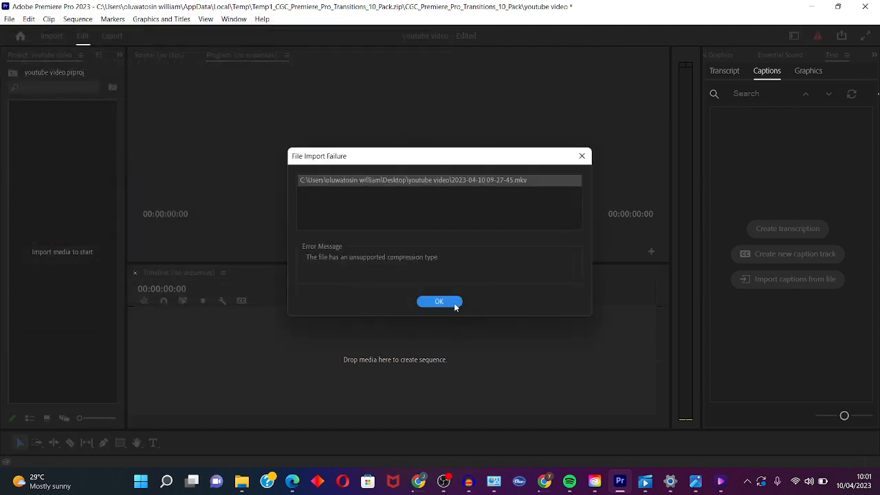
click(439, 301)
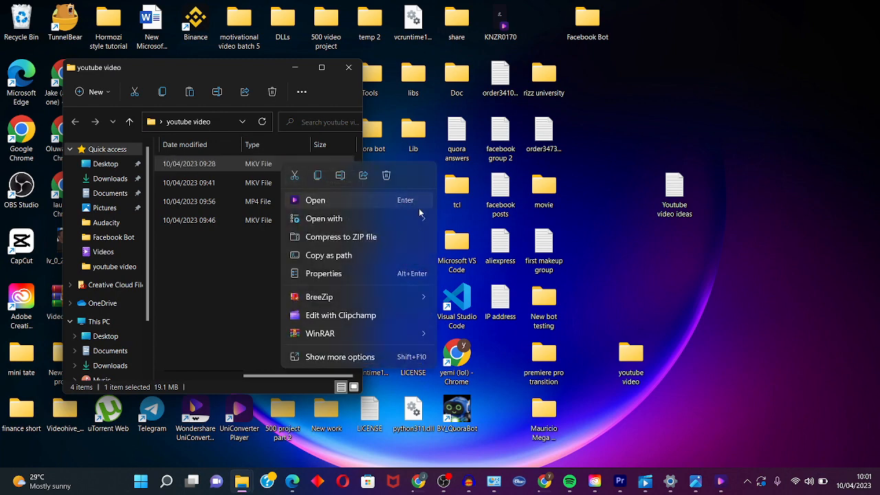
Open the 09-27-45 MKV recording with Photos and enter its trim editor
click(323, 219)
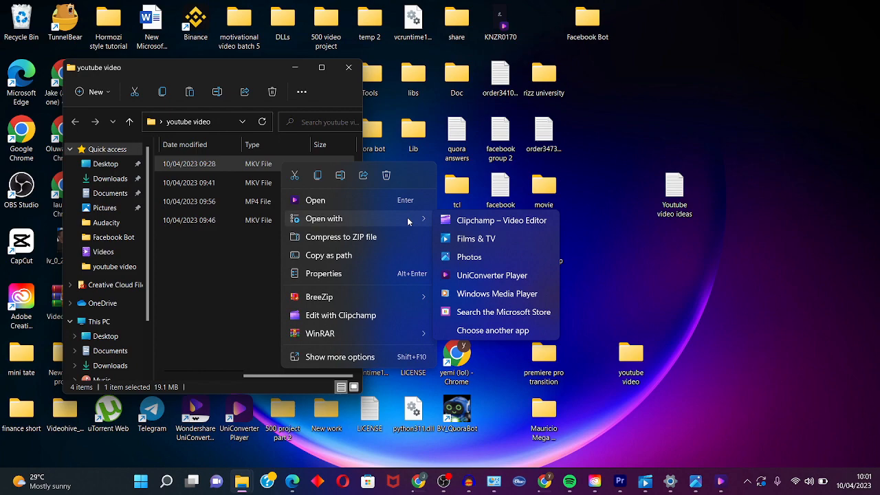
mouse_move(476, 238)
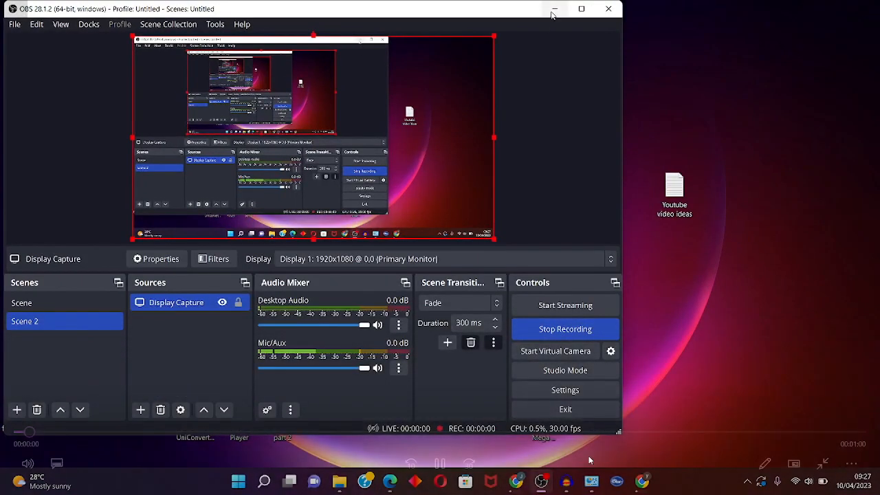
click(554, 9)
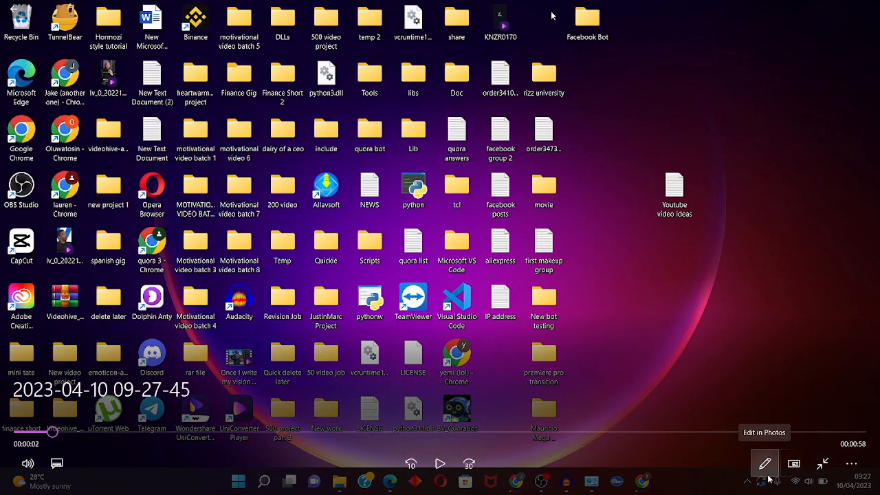
click(764, 462)
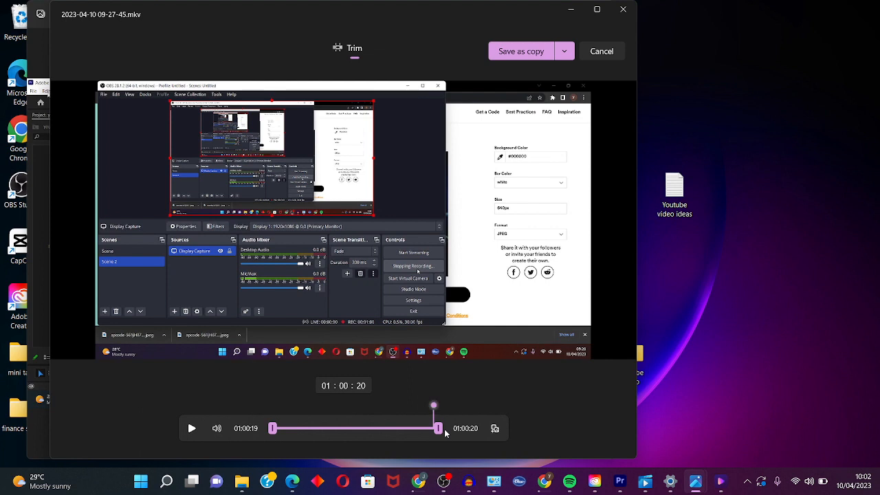
mouse_move(520, 51)
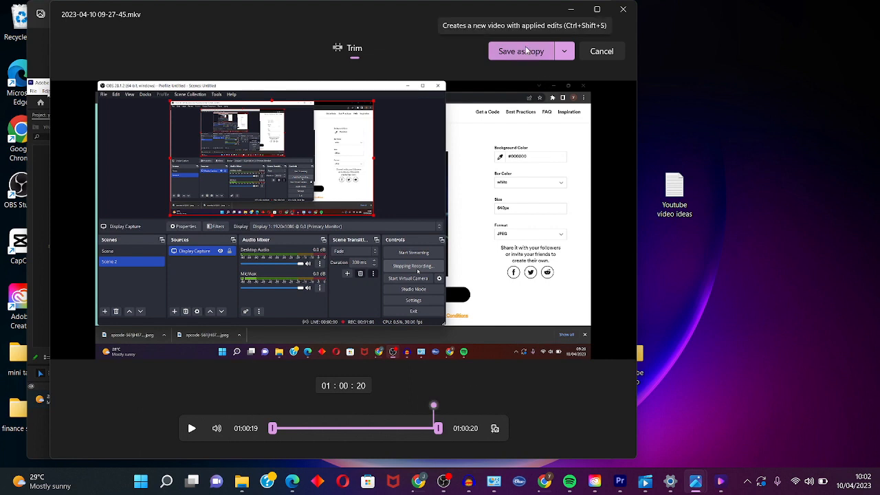
mouse_move(524, 53)
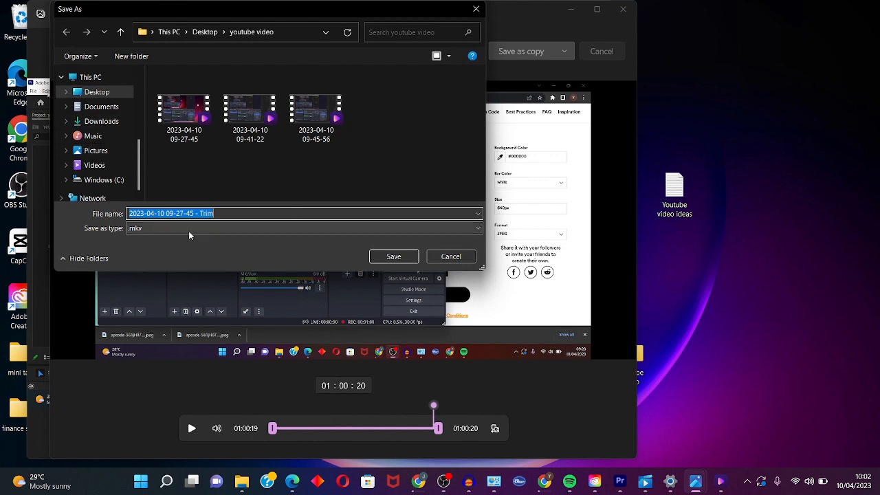
mouse_move(191, 234)
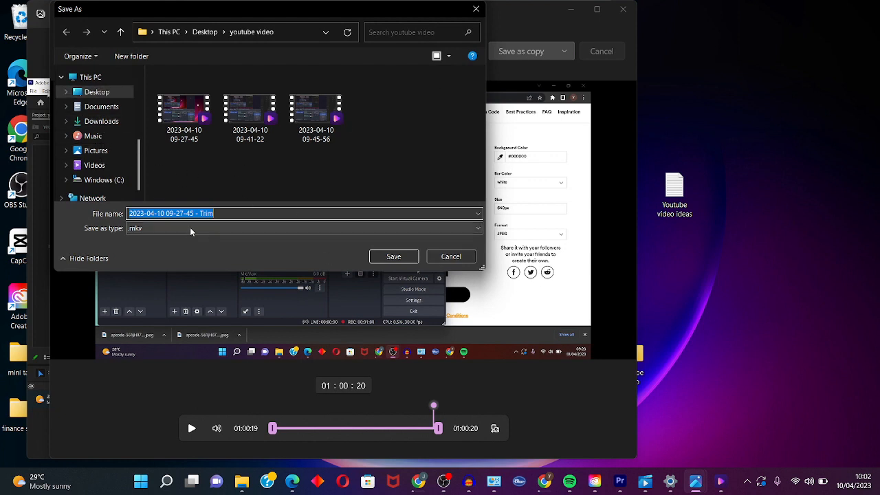
Save the trimmed copy as an MP4 file in the youtube video folder
click(476, 228)
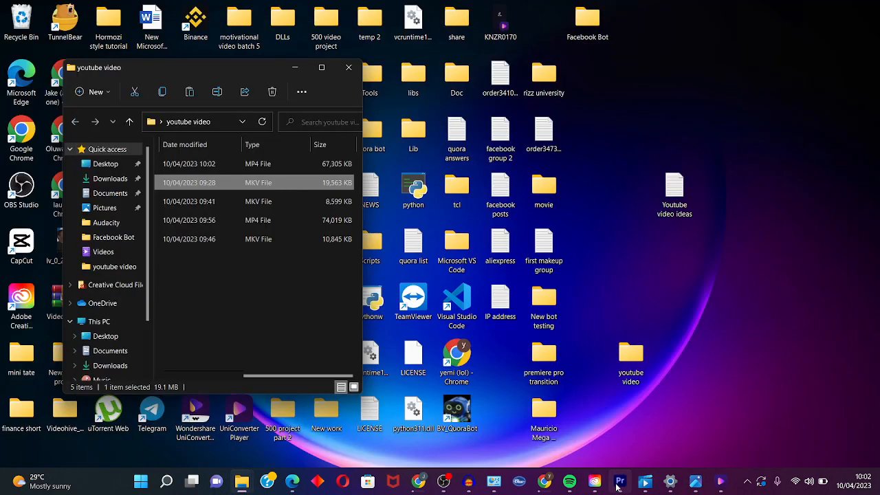
Return to Premiere Pro and bring up the media import browser
click(620, 480)
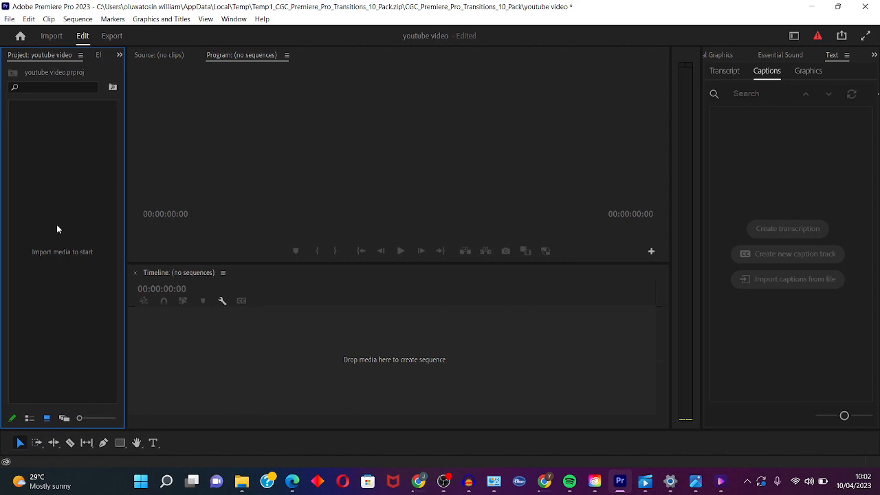
click(52, 35)
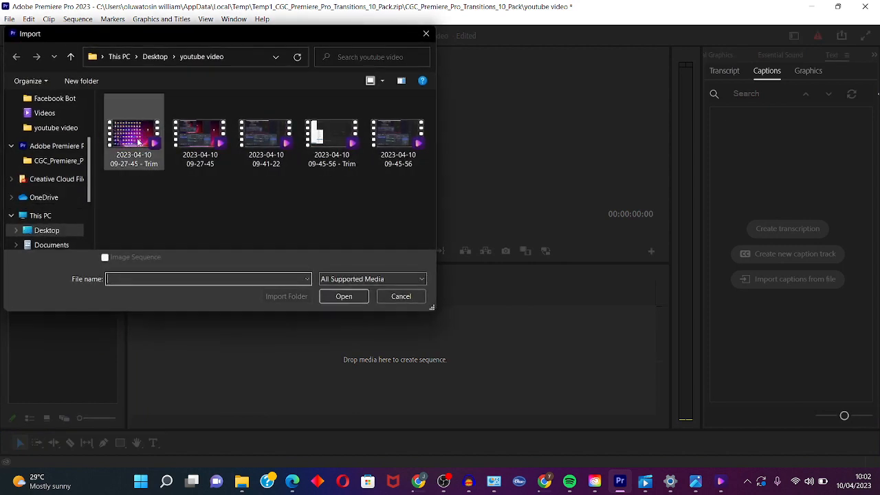
mouse_move(134, 137)
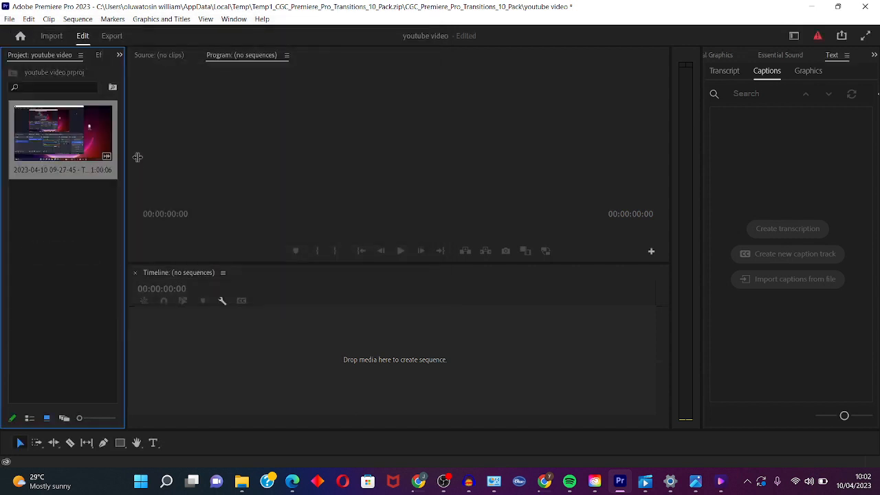
mouse_move(189, 230)
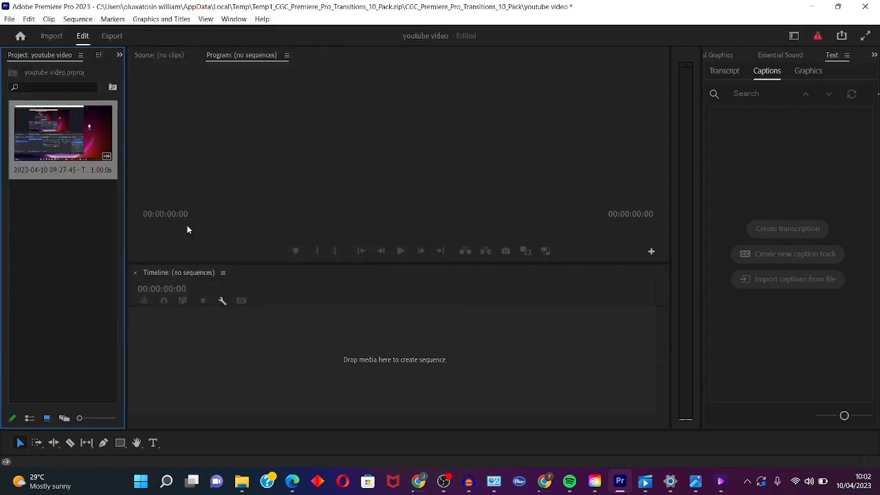